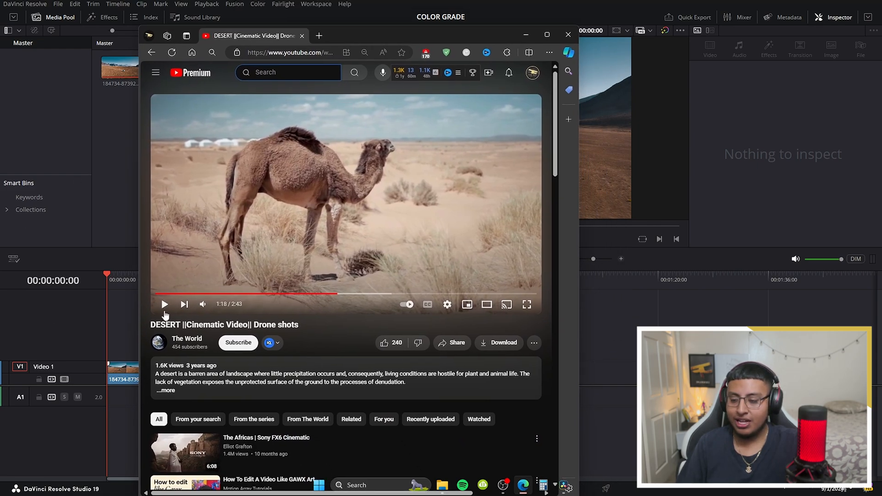
mouse_move(378, 198)
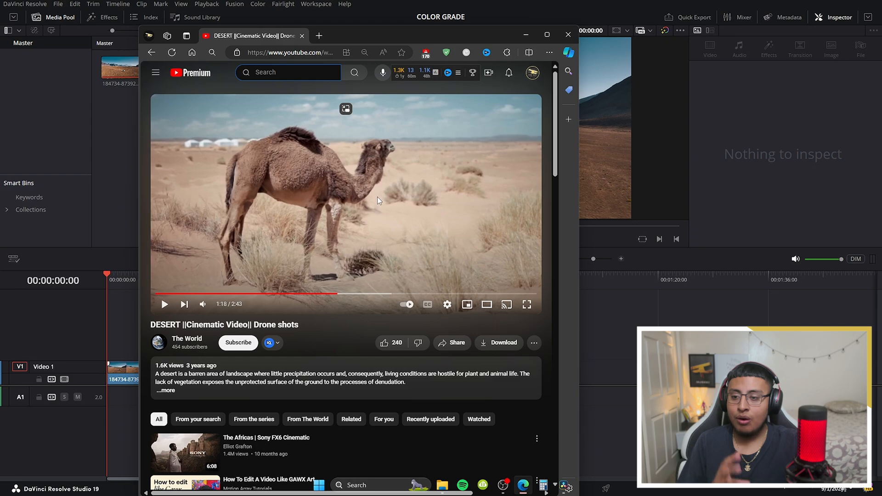
mouse_move(527, 304)
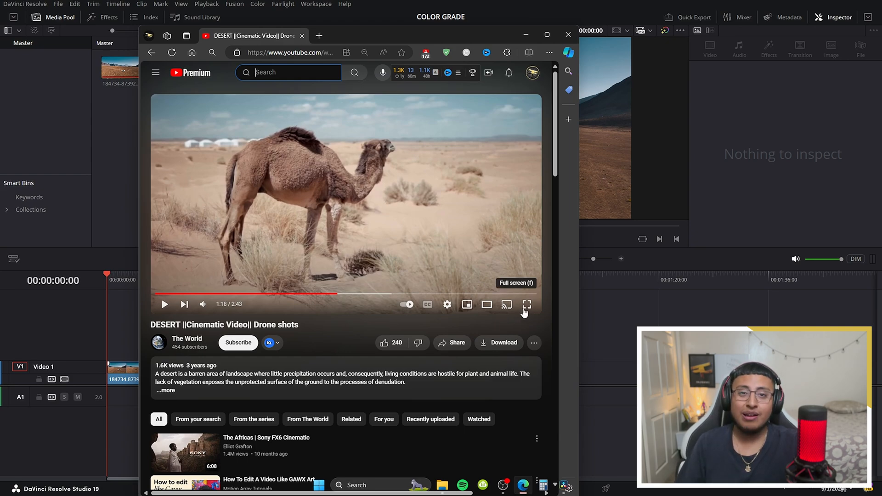
Step: Select the camel screenshot clip after the drone clip on V1 and bring it into Color grading
left_click(567, 35)
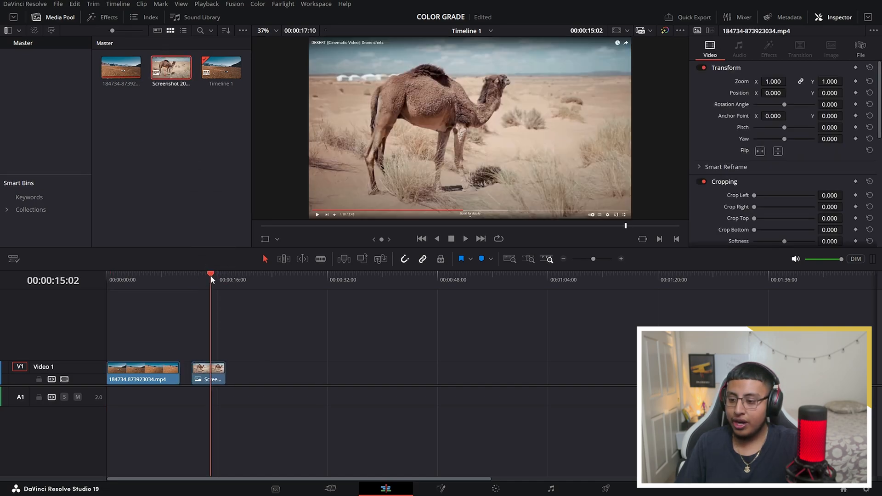
left_click(150, 280)
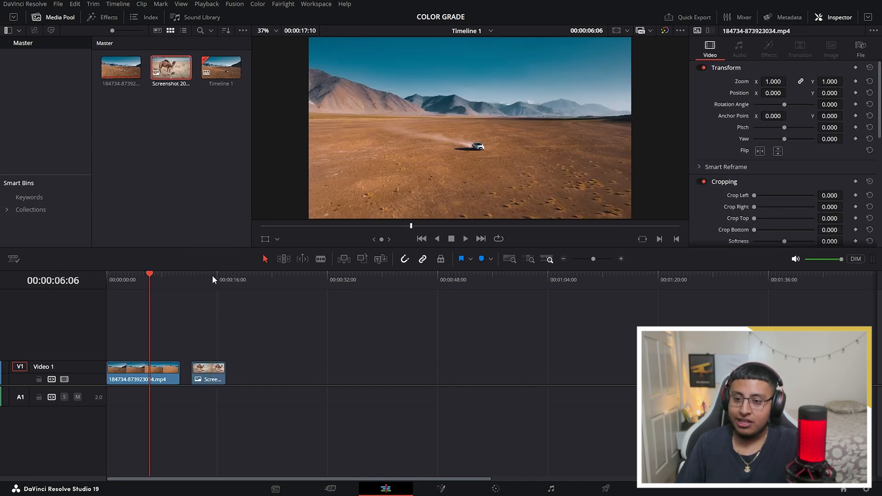
left_click(213, 280)
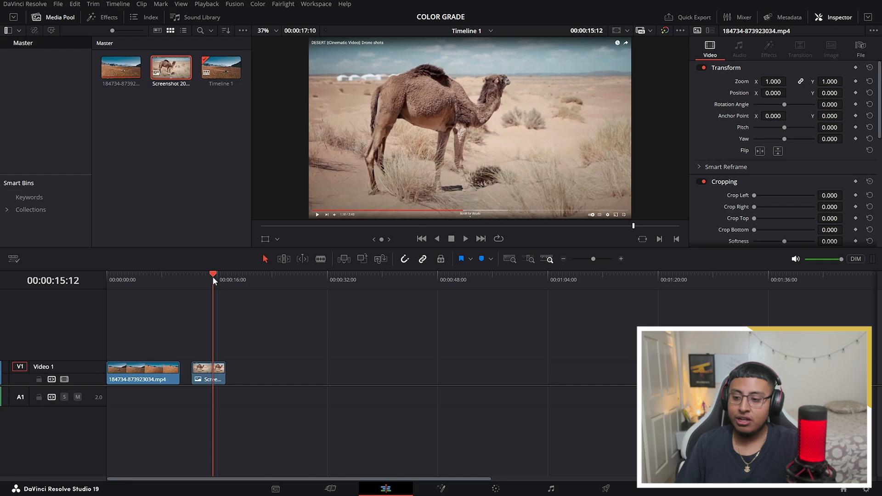
left_click(207, 374)
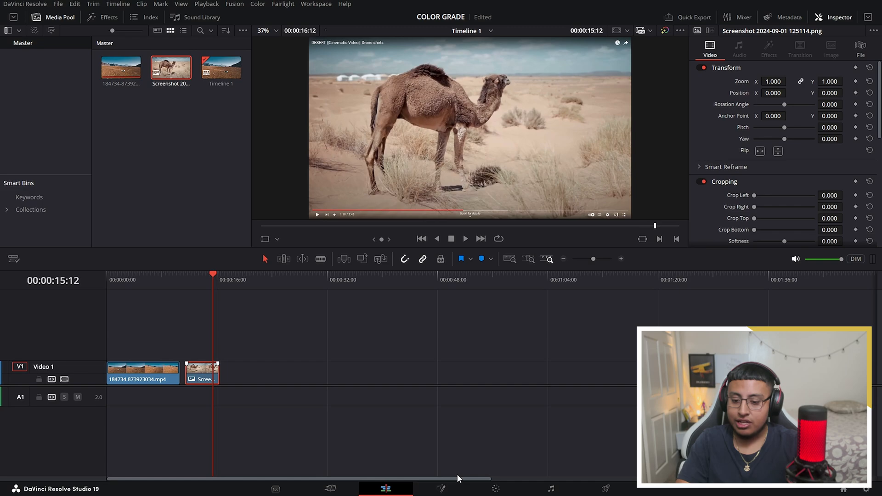
left_click(494, 488)
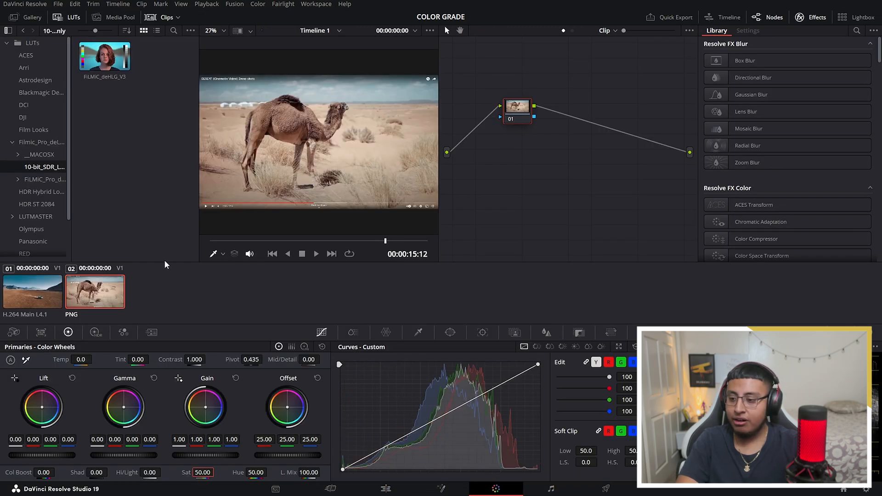
Step: Load clip 01, the desert drone footage, as the clip being graded
left_click(33, 291)
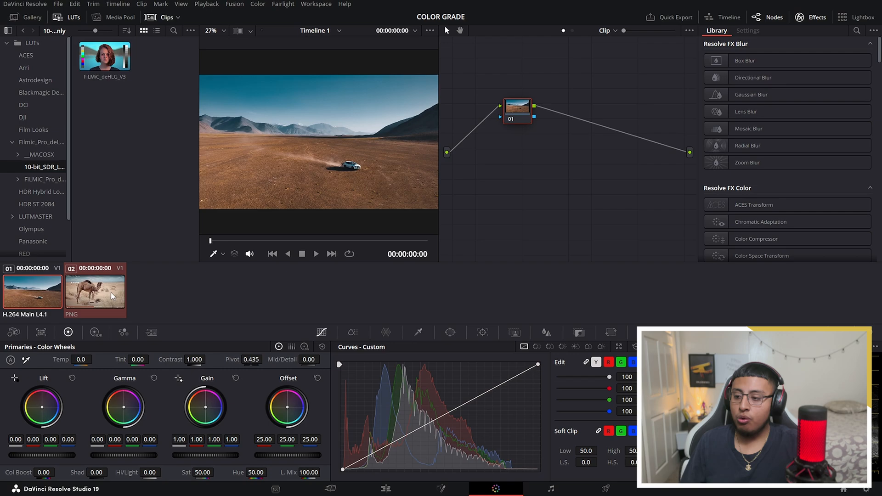
Step: Bring up the camel PNG screenshot's context menu to reach Shot Match to this Clip
right_click(94, 290)
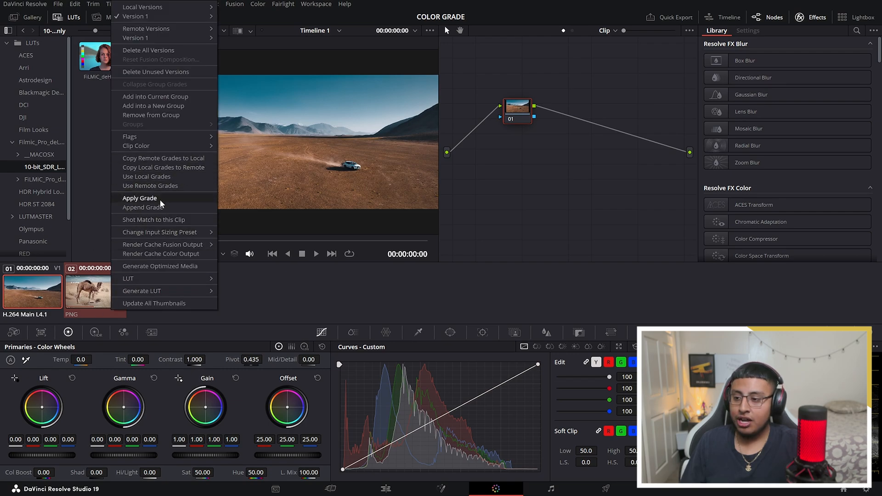
mouse_move(153, 219)
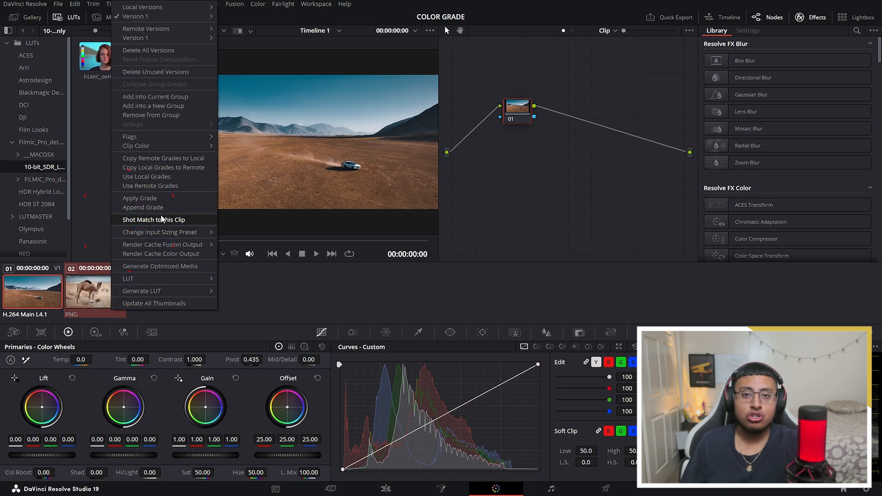
mouse_move(163, 220)
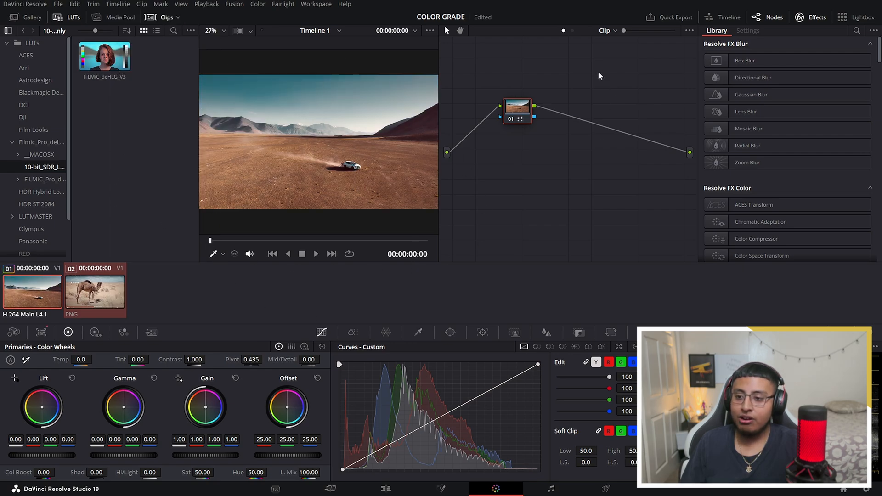
Step: Play back the warmer, shot-matched drone clip on the Edit page timeline
left_click(385, 488)
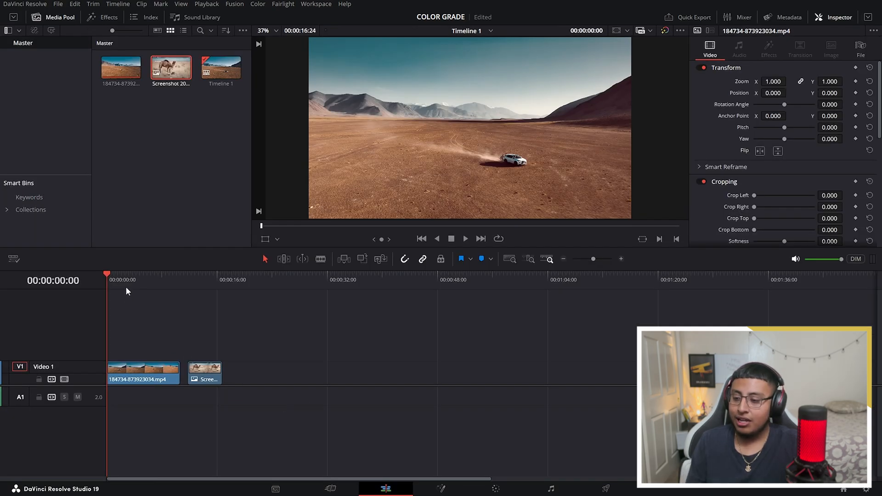
left_click(465, 238)
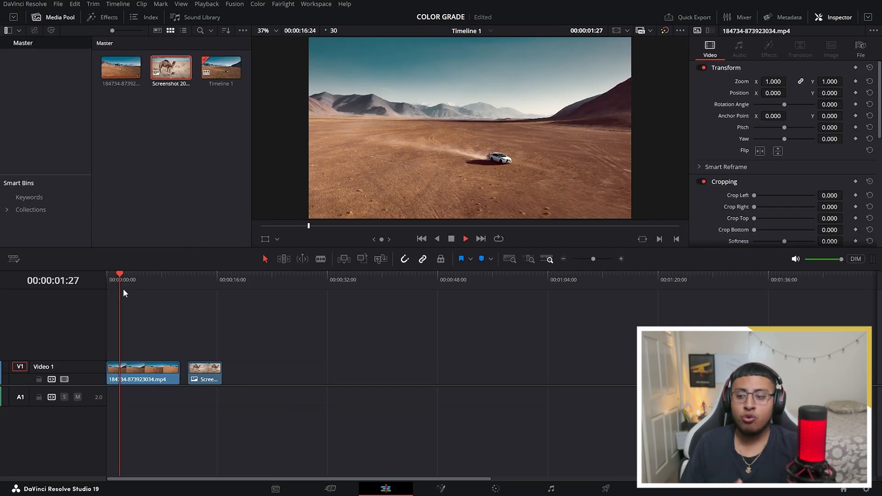